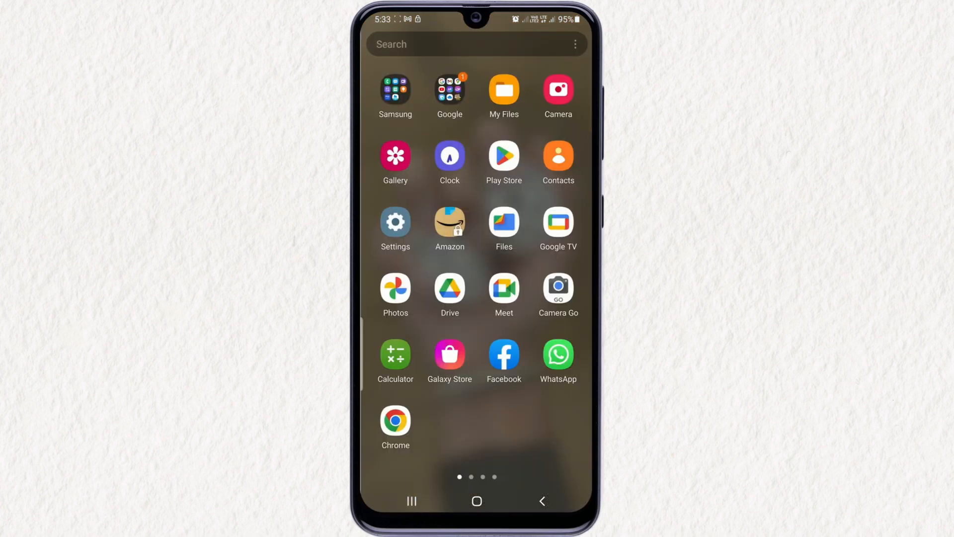
- Reach the Accounts and backup settings from the phone's Settings app
left_click(395, 228)
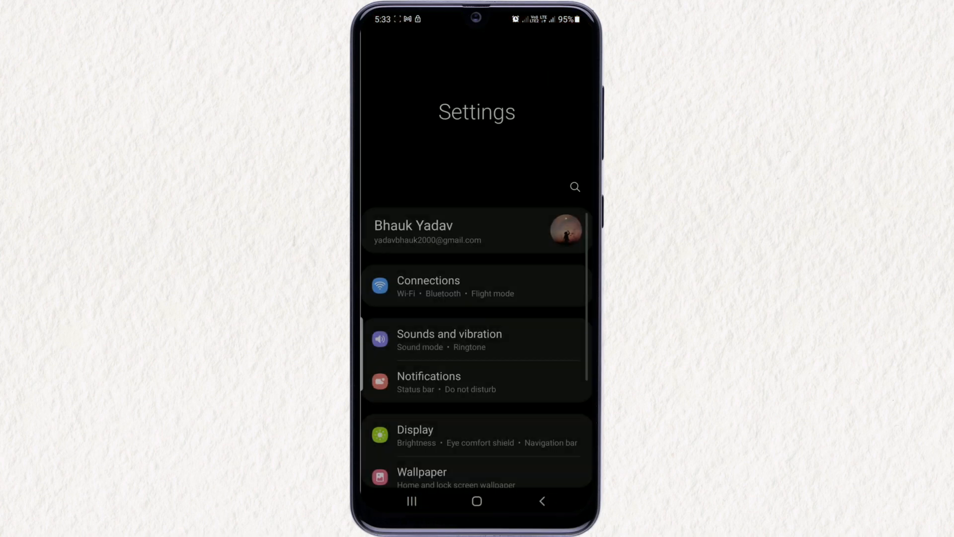
scroll("down", 3)
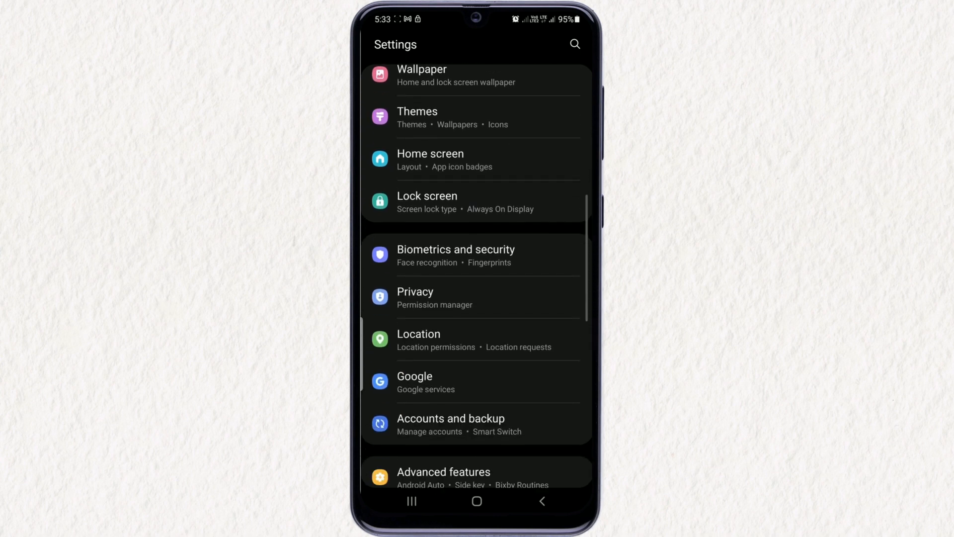
left_click(430, 424)
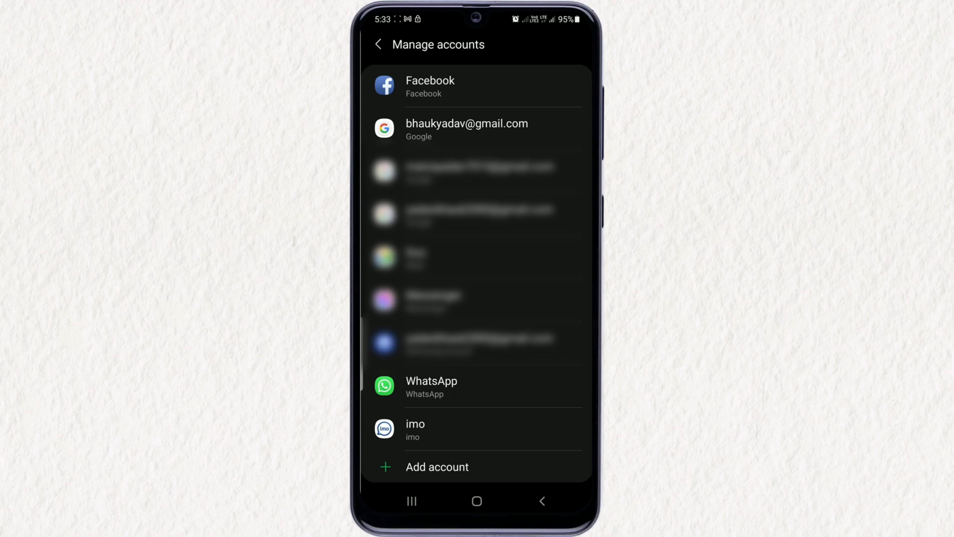
- Remove the Google account from the phone, confirming the deletion warning
left_click(467, 129)
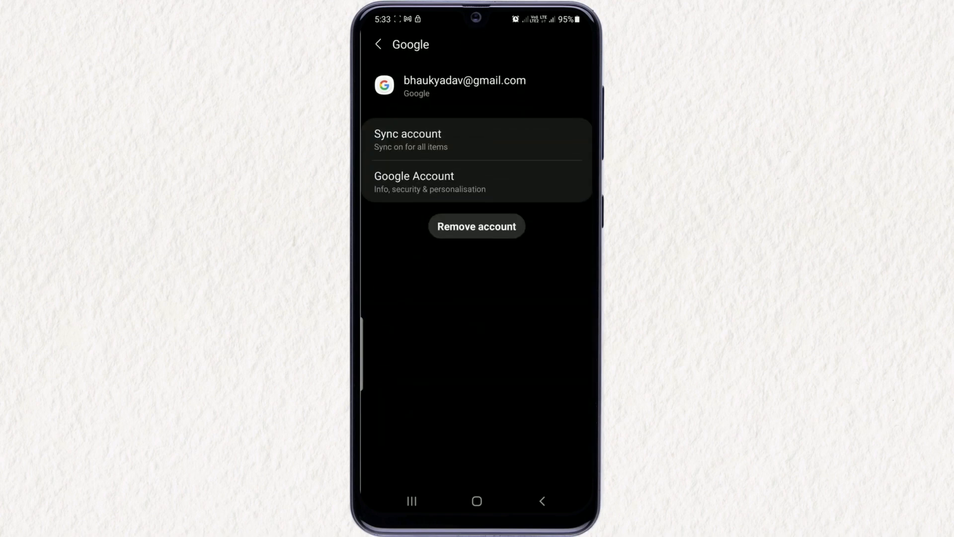
left_click(476, 226)
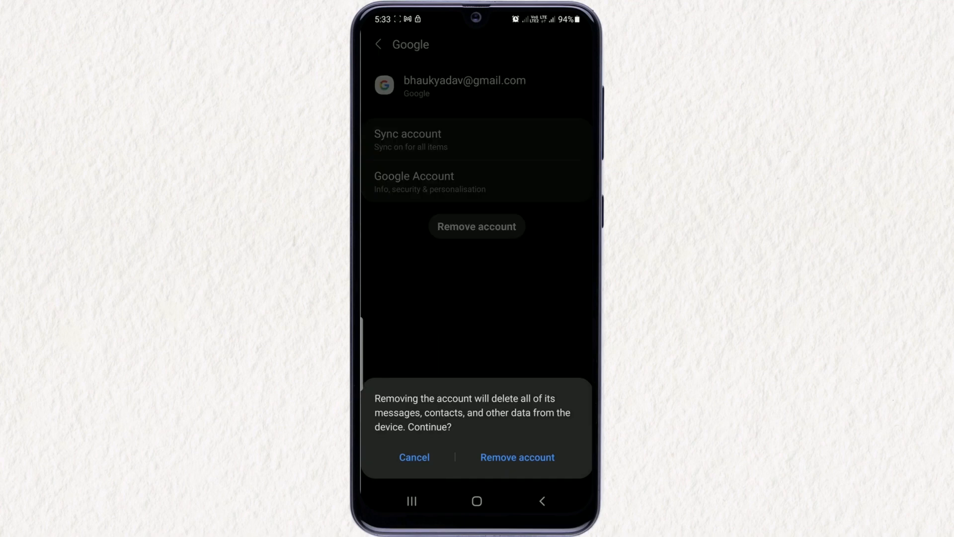
left_click(517, 458)
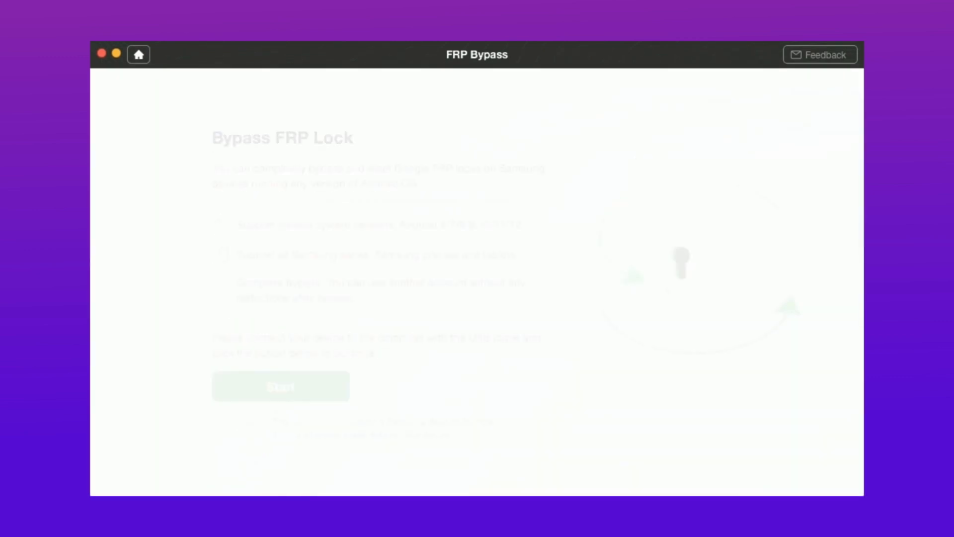
- Start the FRP lock bypass and proceed with the prepared configuration file to the Recovery Mode instructions
left_click(280, 385)
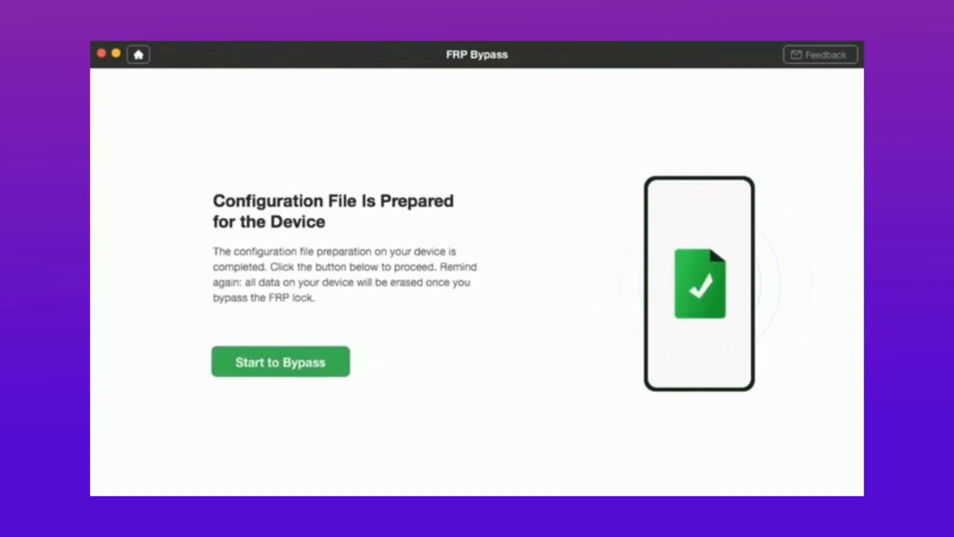
left_click(280, 361)
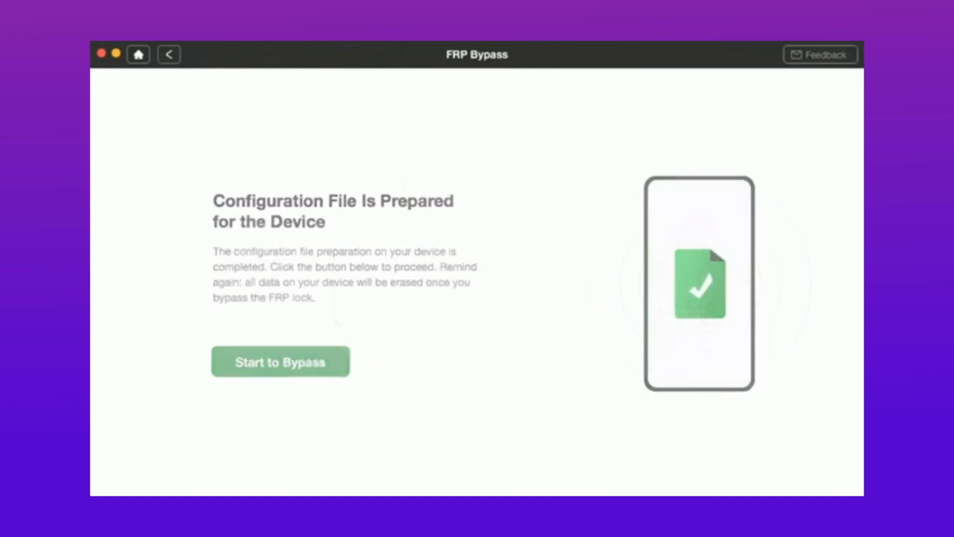
left_click(280, 360)
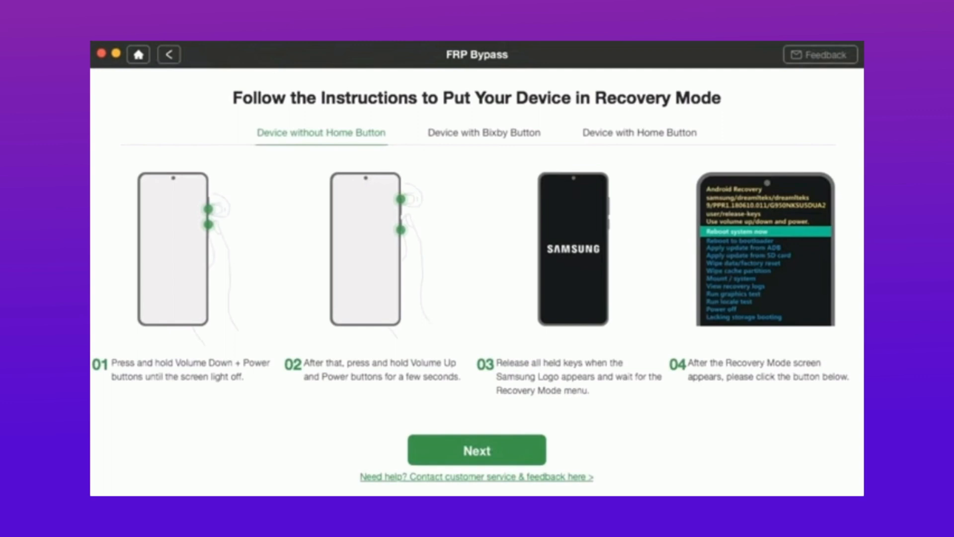
- Confirm the phone is in recovery mode and choose its Android system version
left_click(476, 450)
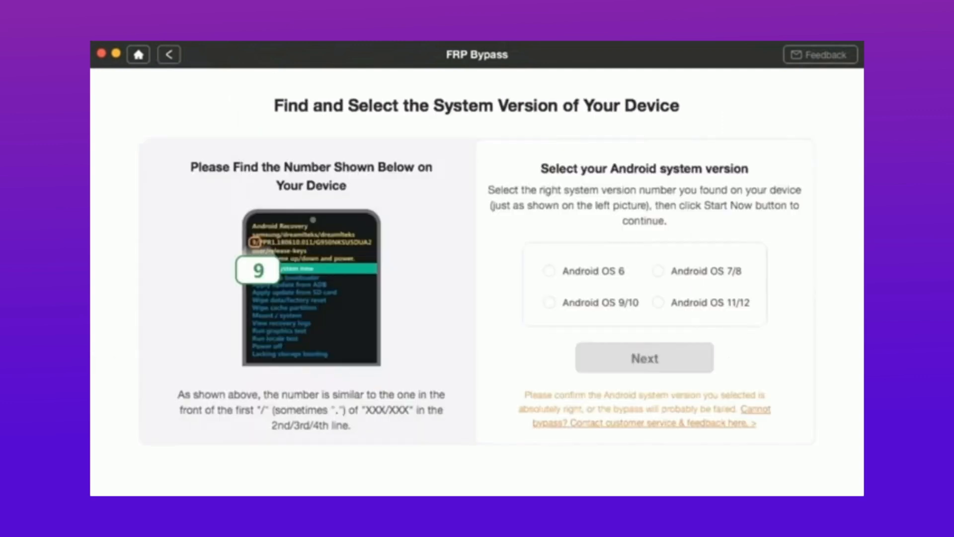
left_click(643, 357)
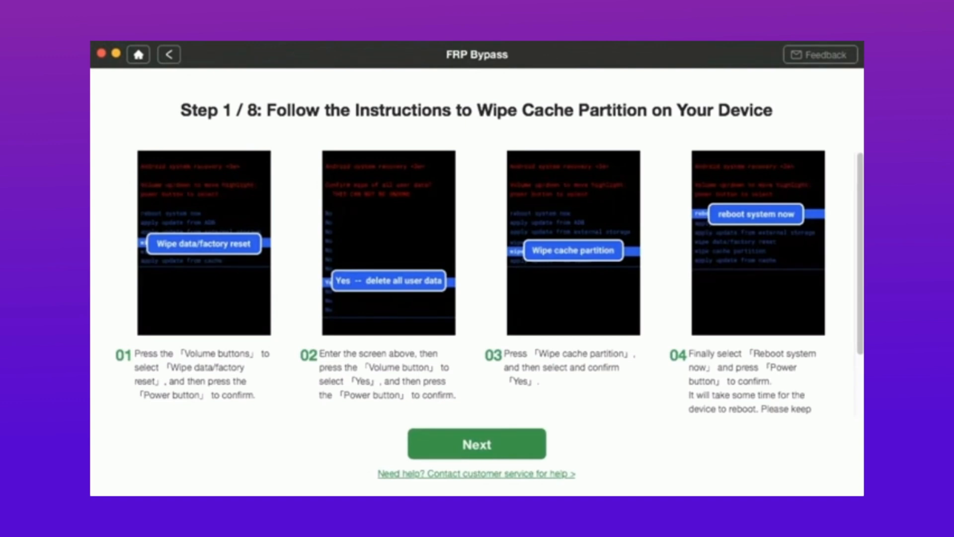
- Send the notification to the phone and advance through the Samsung Internet, APK, Find My Device and Play services steps
left_click(476, 443)
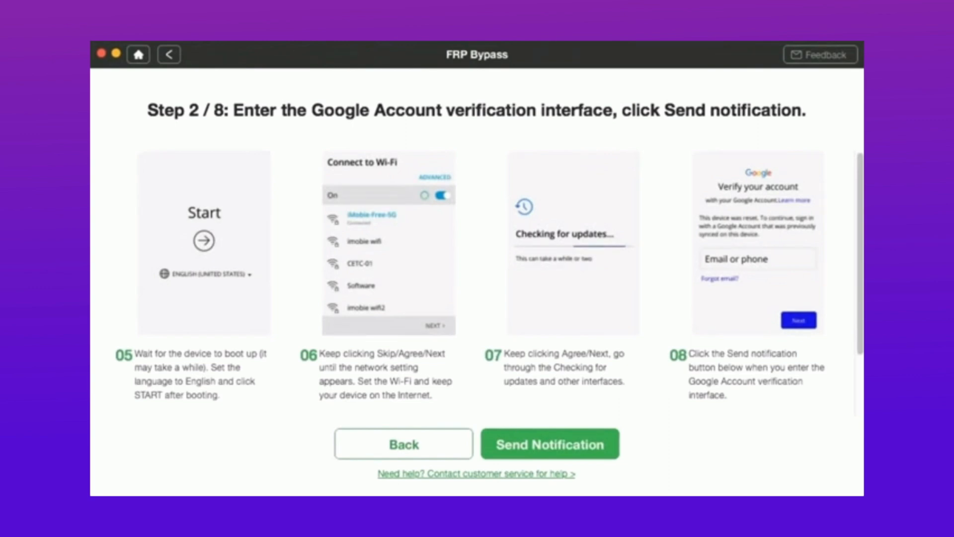
left_click(549, 443)
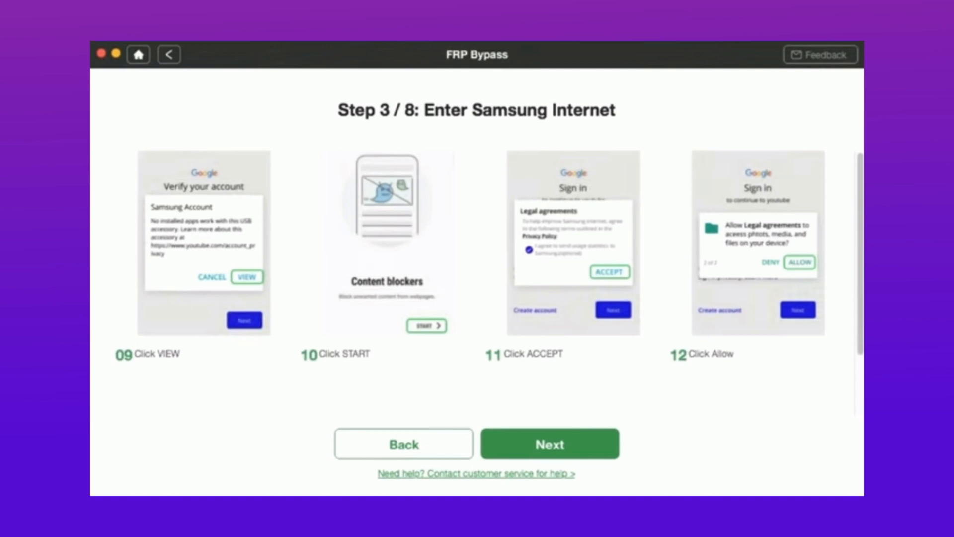
left_click(549, 443)
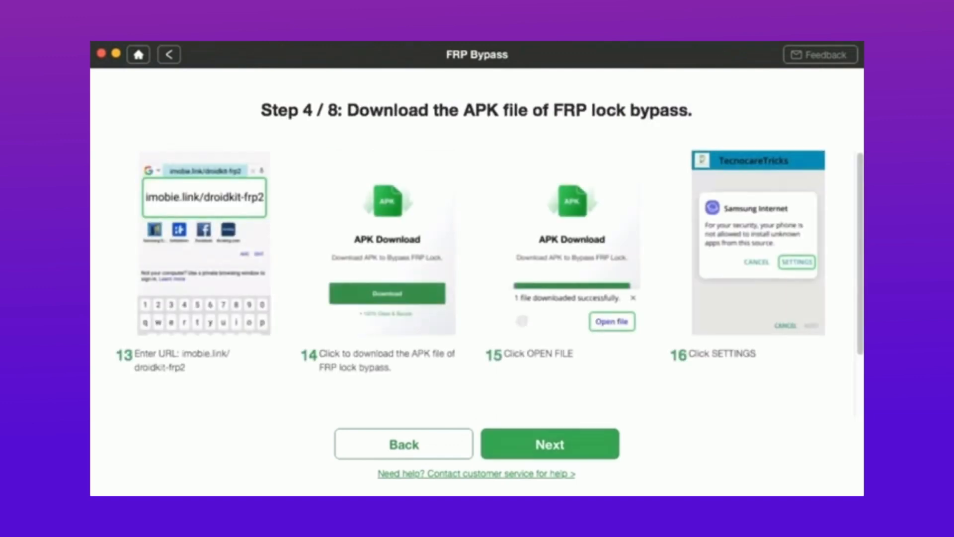
left_click(548, 443)
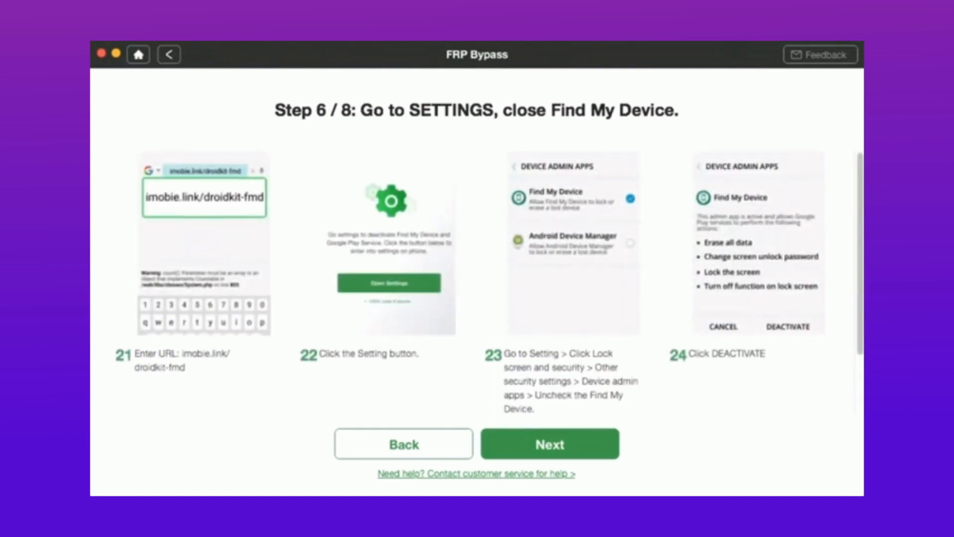
left_click(549, 444)
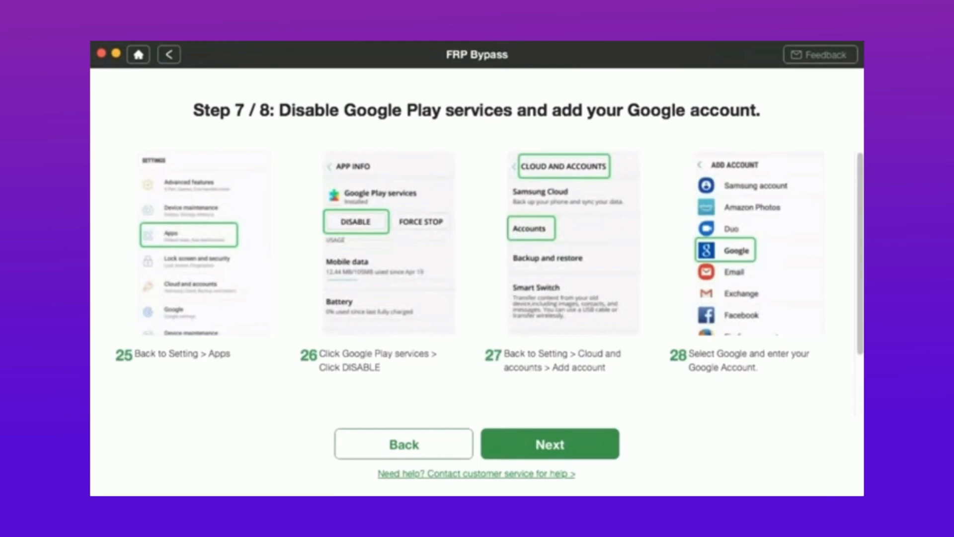
left_click(548, 443)
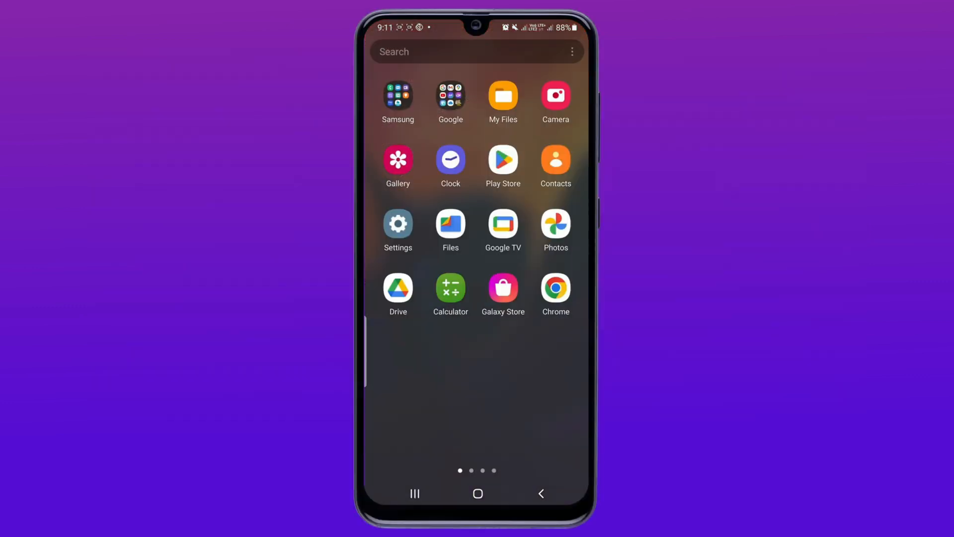
- On the unlocked phone, reach the Accounts and backup page from Settings
left_click(398, 223)
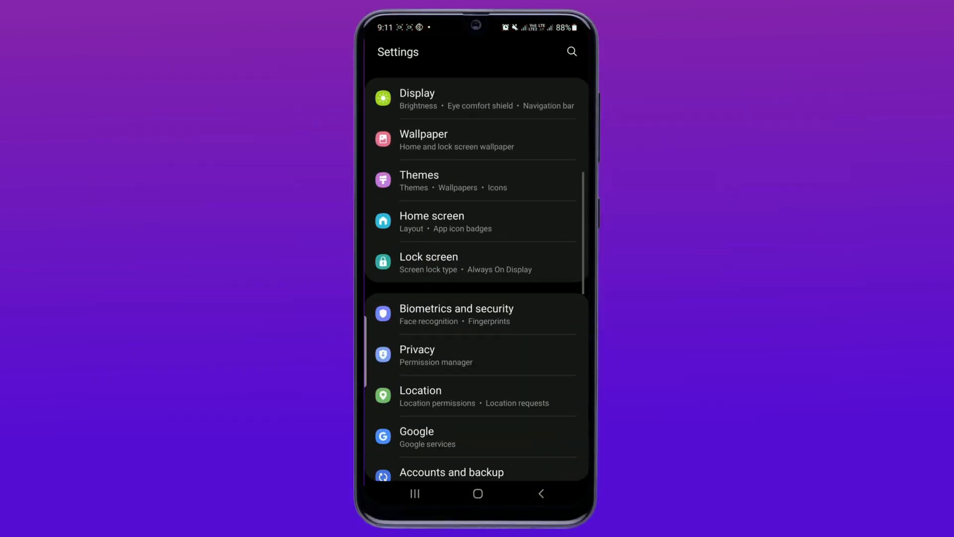
left_click(451, 471)
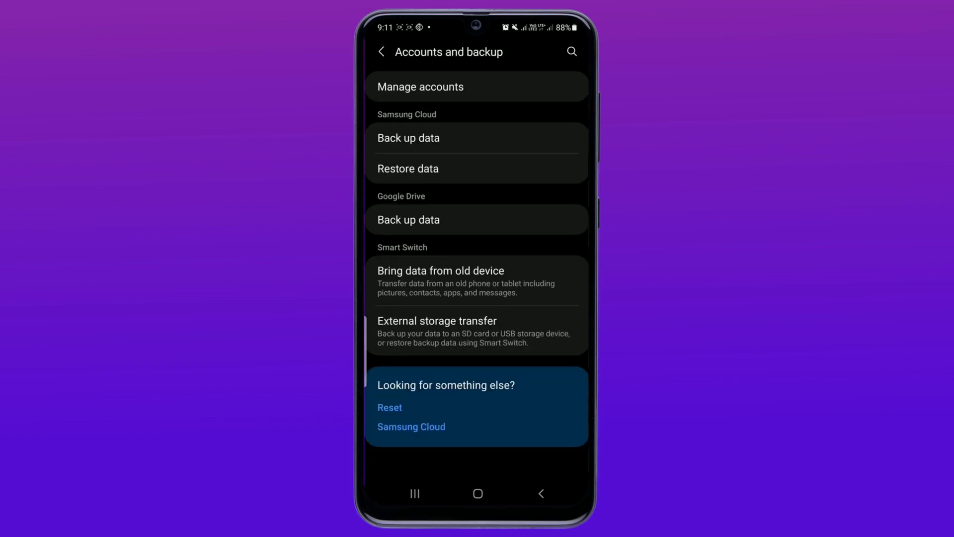